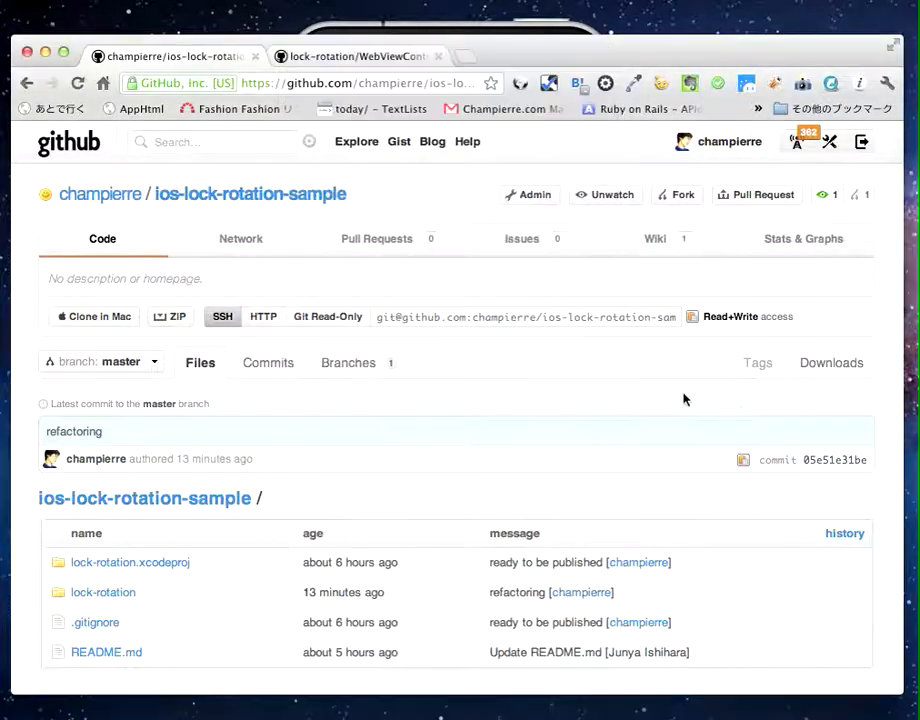
# Bring the simulator's 'Go to Webview' start screen in front of the ios-lock-rotation-sample repo page
pyautogui.click(140, 278)
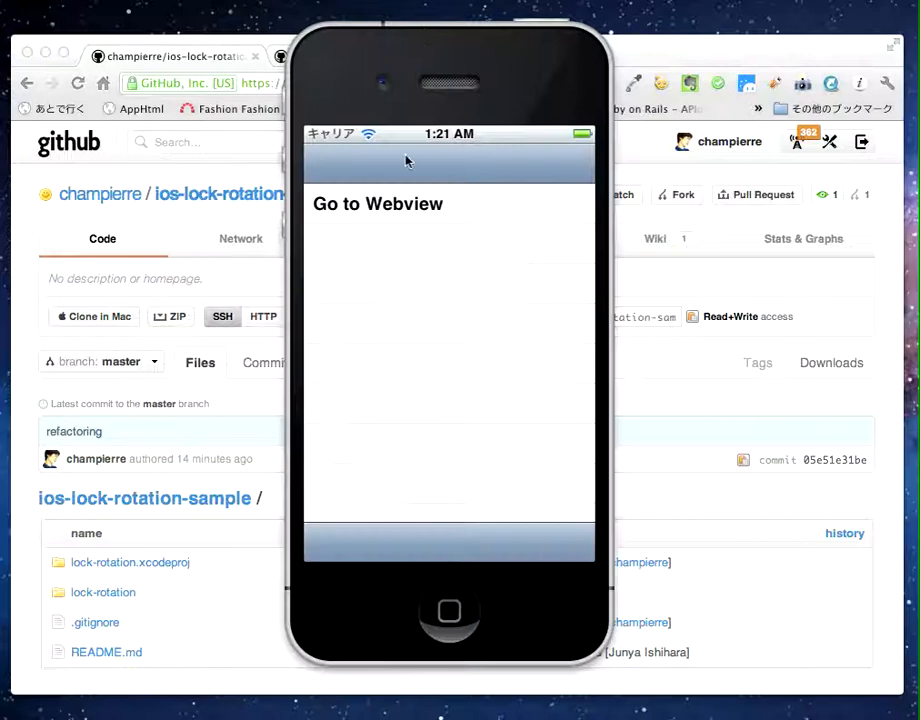
pyautogui.moveTo(400, 224)
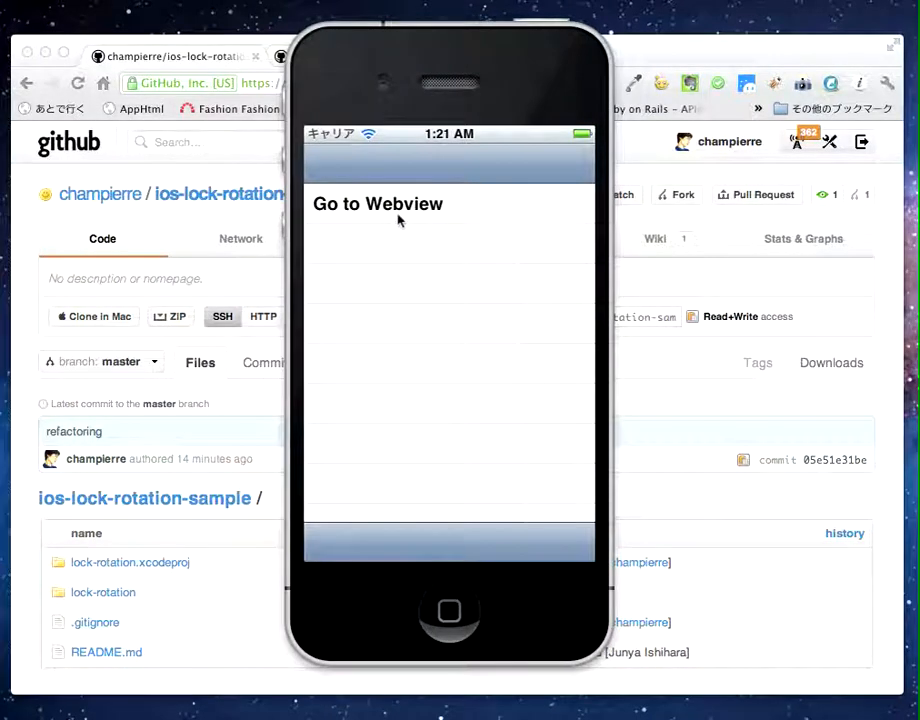
# Push the WebView controller from the 'Go to Webview' row, loading Google under the title 'Unlocked'
pyautogui.click(376, 204)
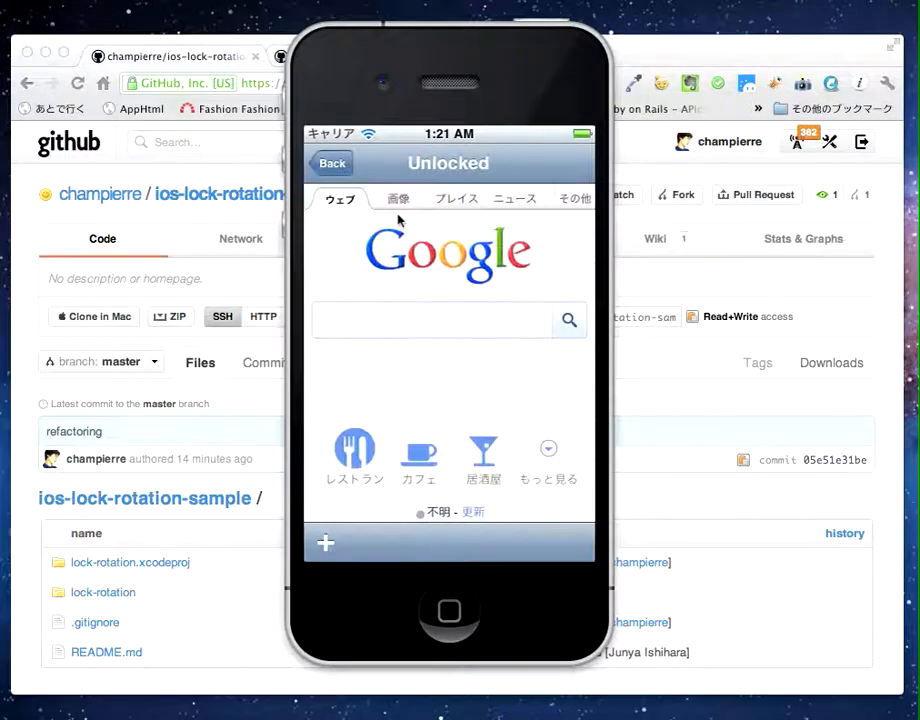
pyautogui.moveTo(410, 262)
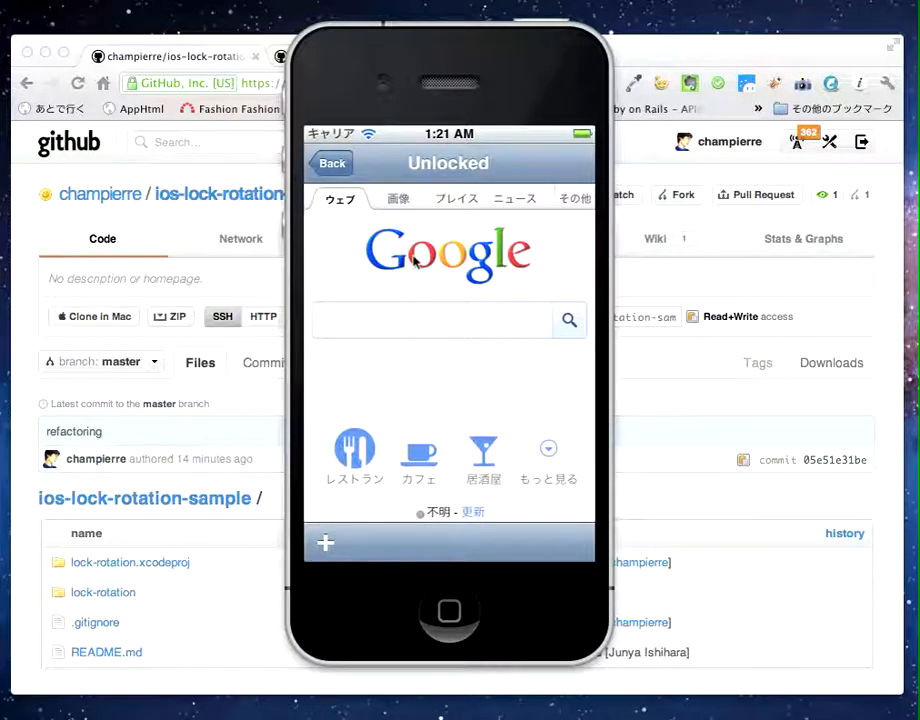
pyautogui.moveTo(388, 160)
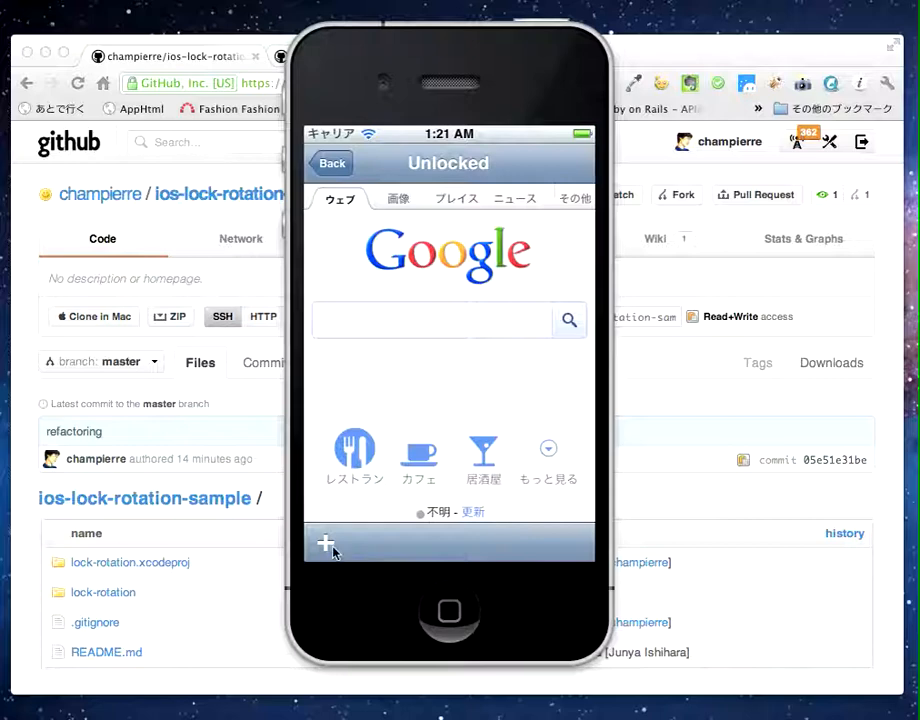
# Toggle the rotation lock via the toolbar + button so the title reads 'Locked', then dismiss the alert with Ok
pyautogui.click(324, 544)
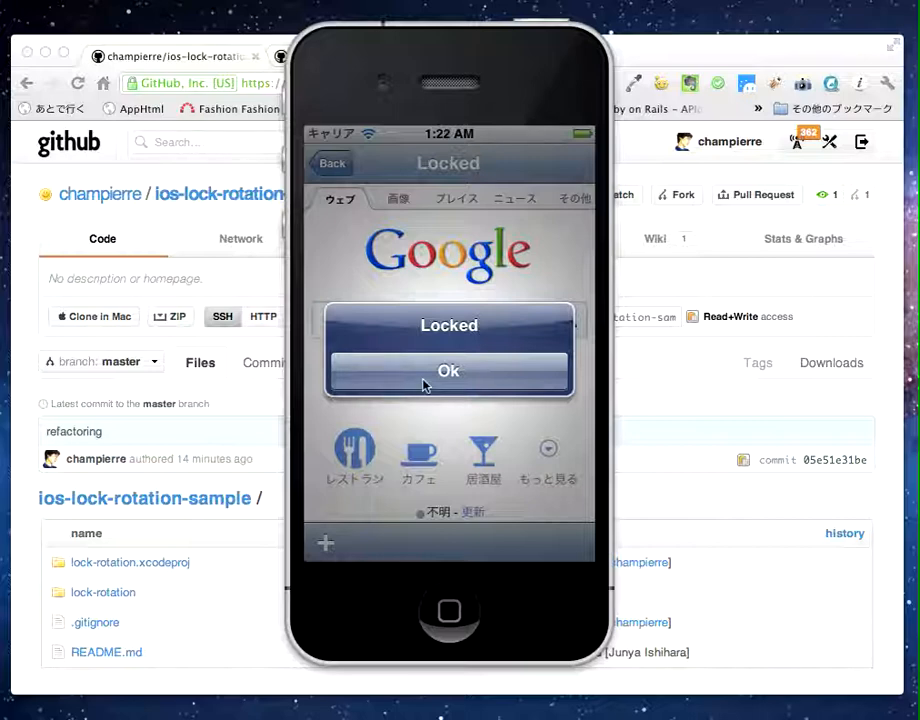
pyautogui.click(448, 370)
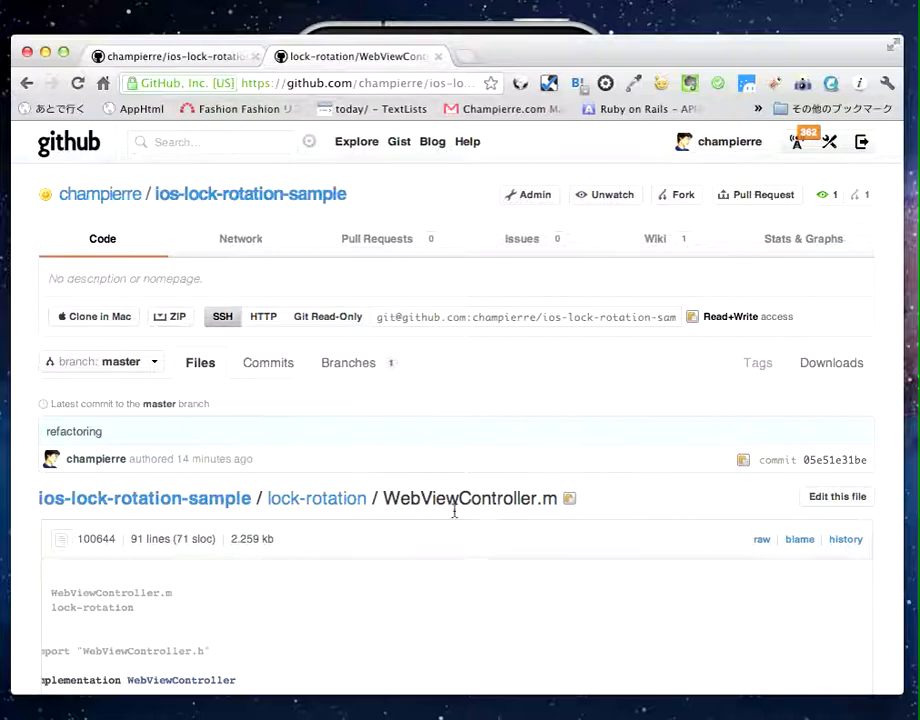
# Scroll WebViewController.m down to the rotation check in shouldAutorotateToInterfaceOrientation
pyautogui.scroll(-3)
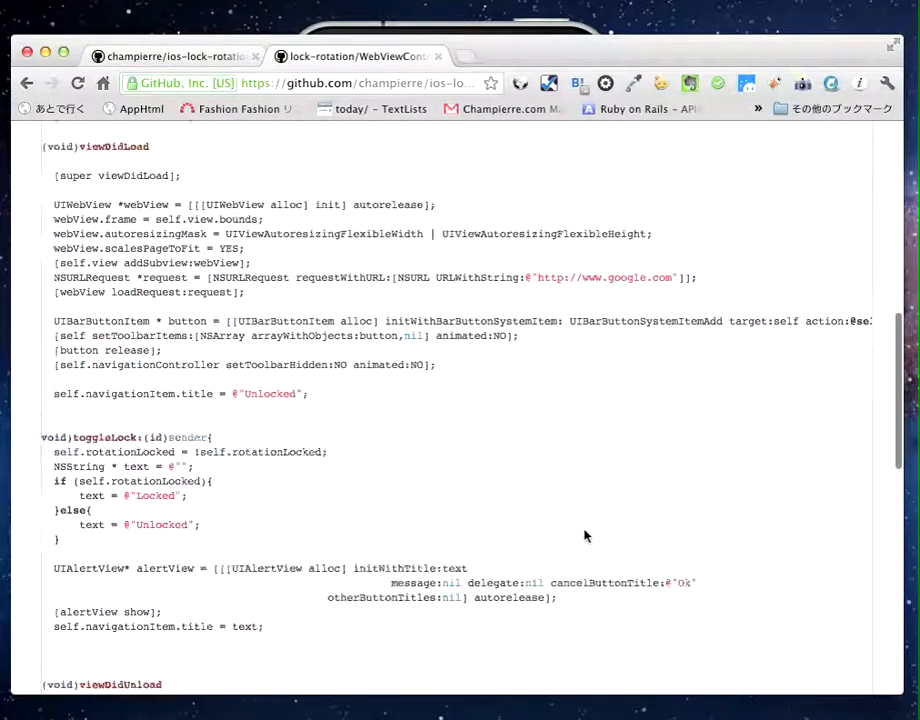
pyautogui.scroll(-3)
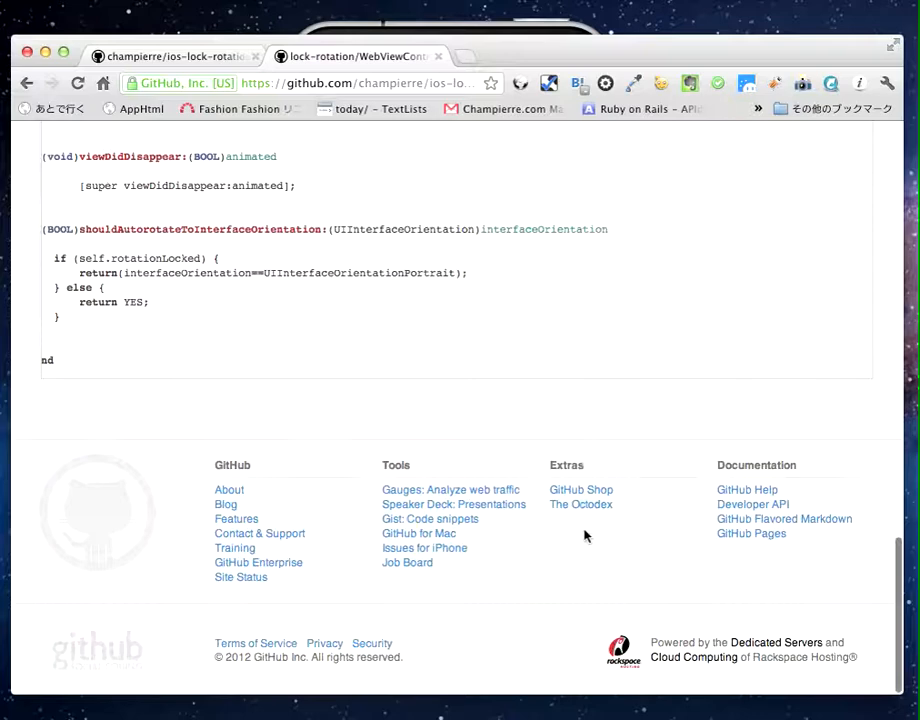
pyautogui.moveTo(270, 268)
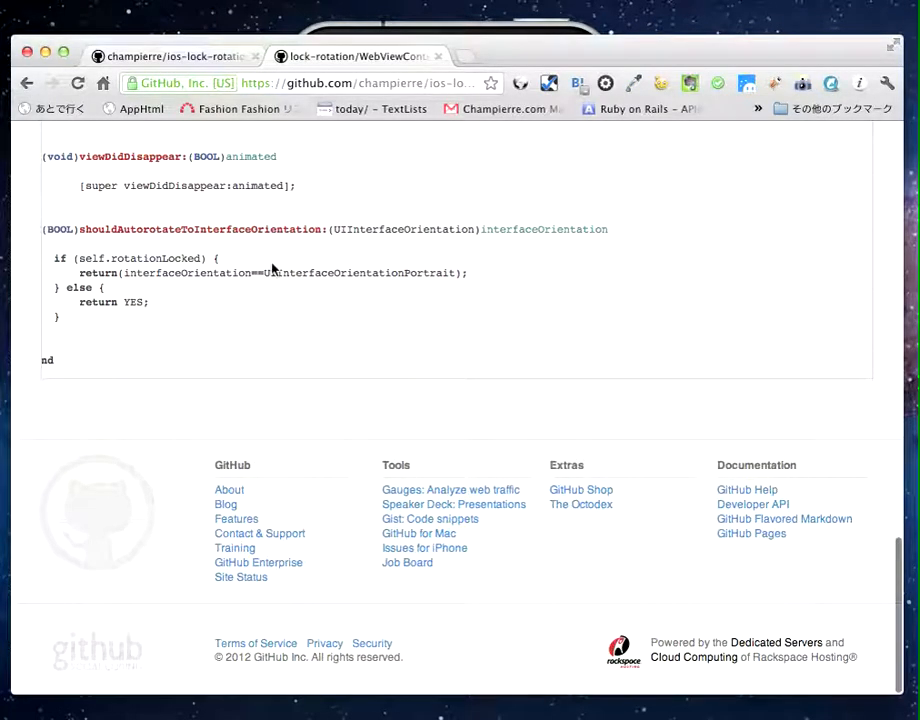
pyautogui.moveTo(248, 270)
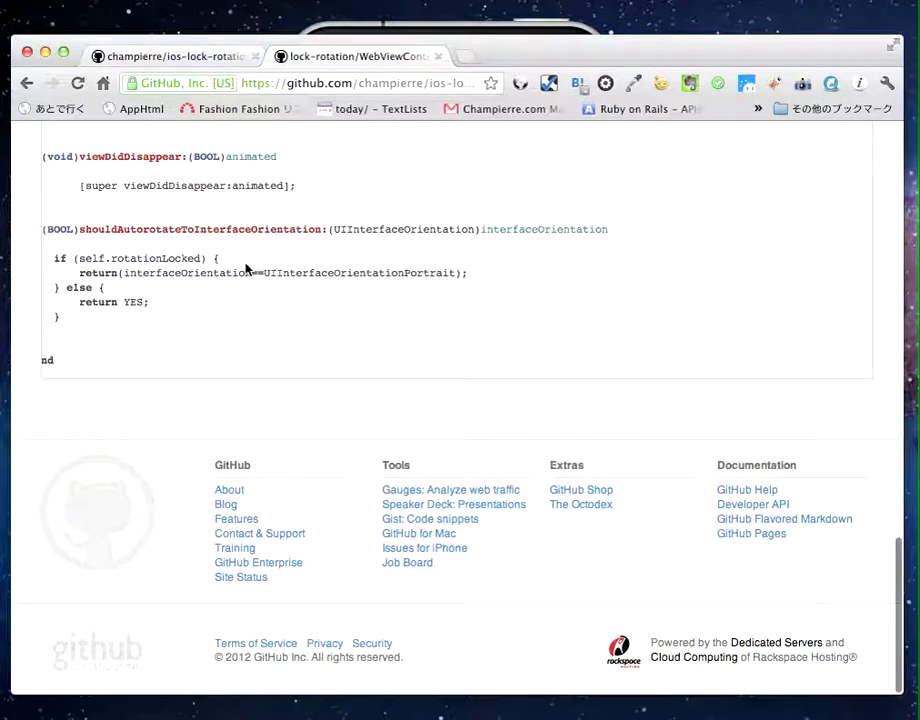
pyautogui.moveTo(324, 260)
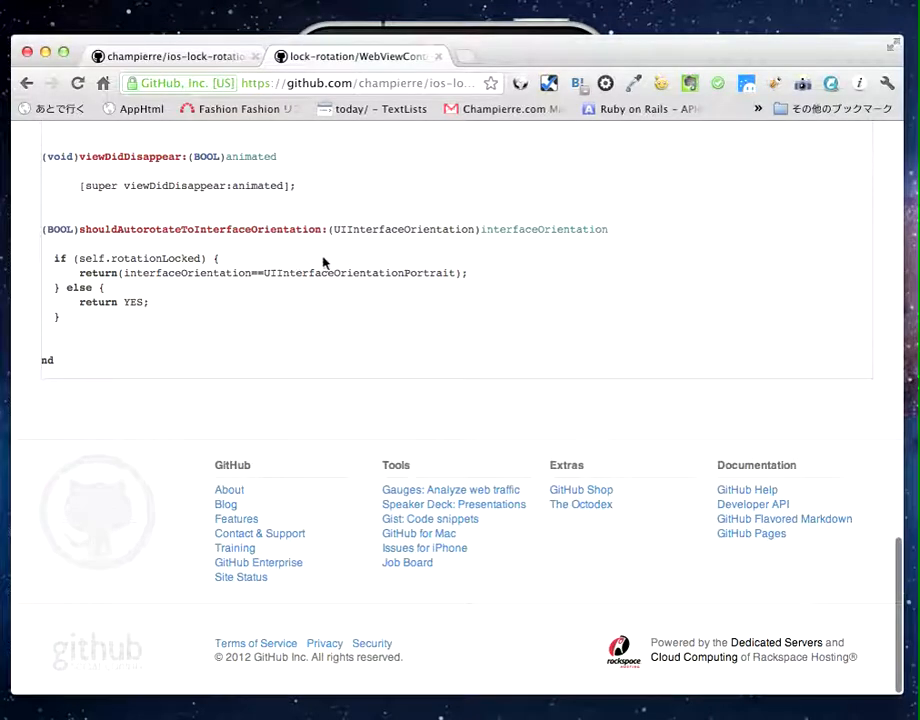